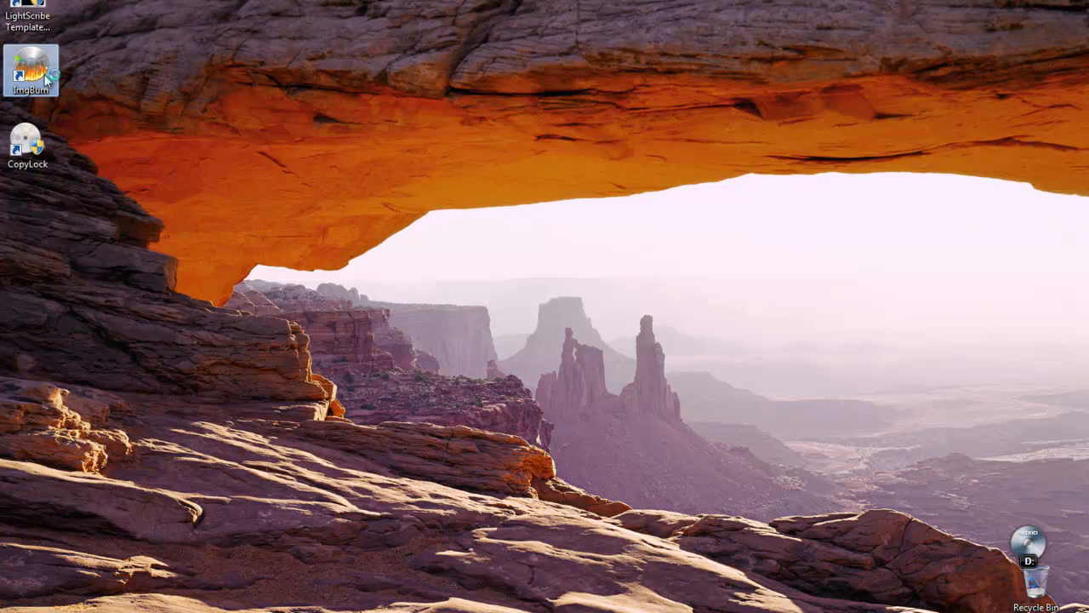
# - Launch ImgBurn from its desktop shortcut so the task-choice screen appears
pyautogui.doubleClick(31, 68)
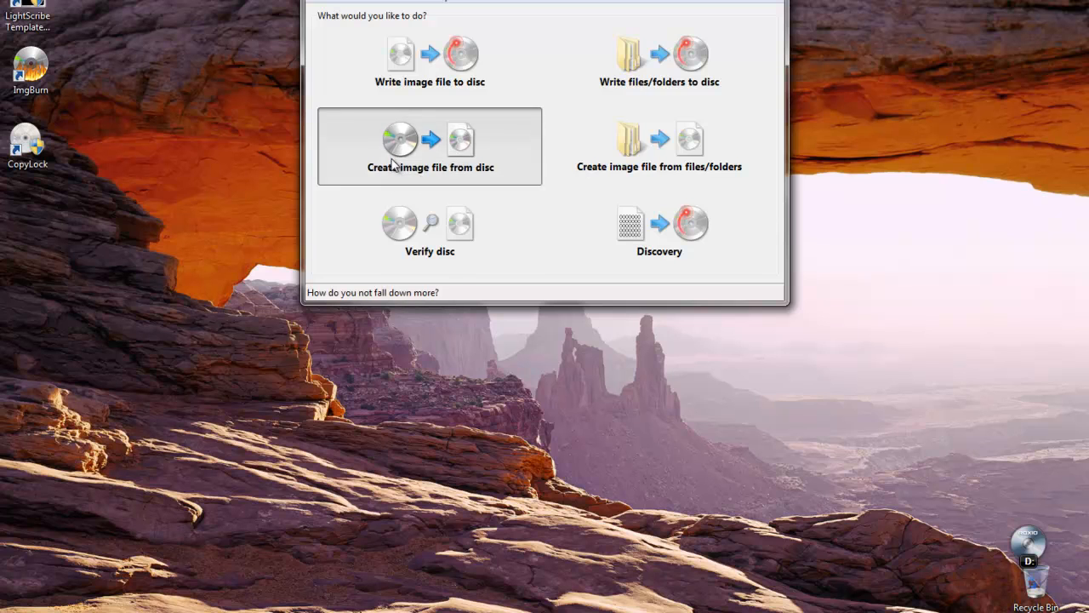
# - Read the DVD in drive D into Untitled Project.iso in Documents
pyautogui.click(430, 145)
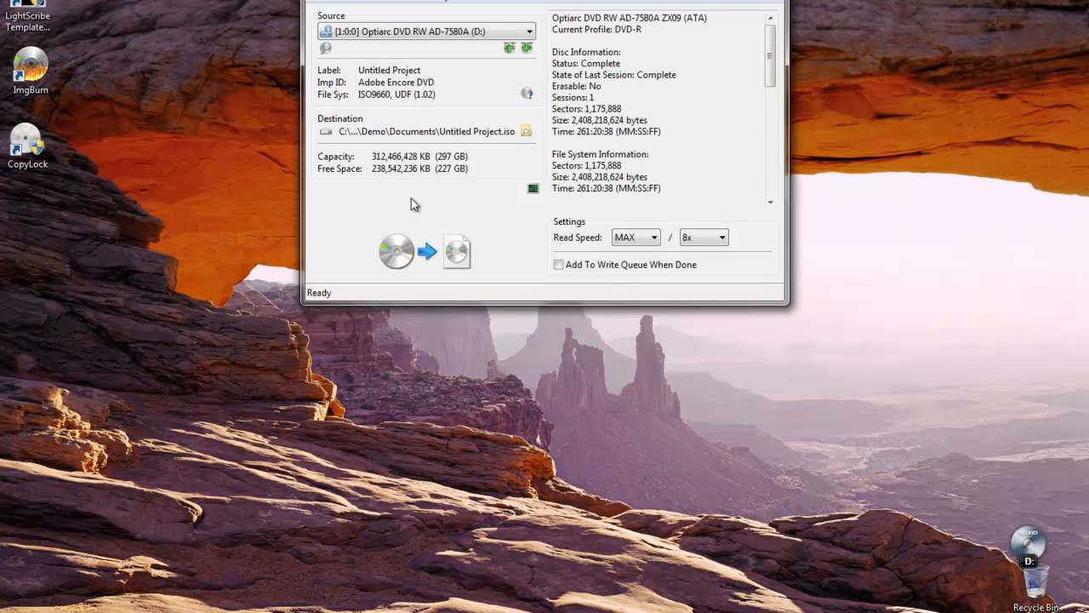
pyautogui.moveTo(397, 229)
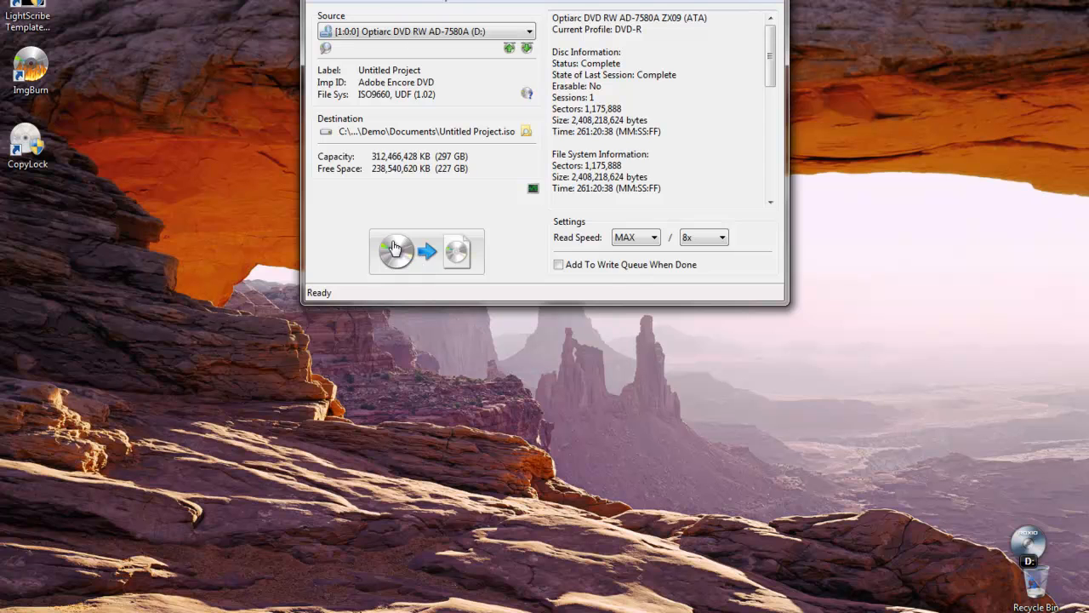
pyautogui.click(394, 250)
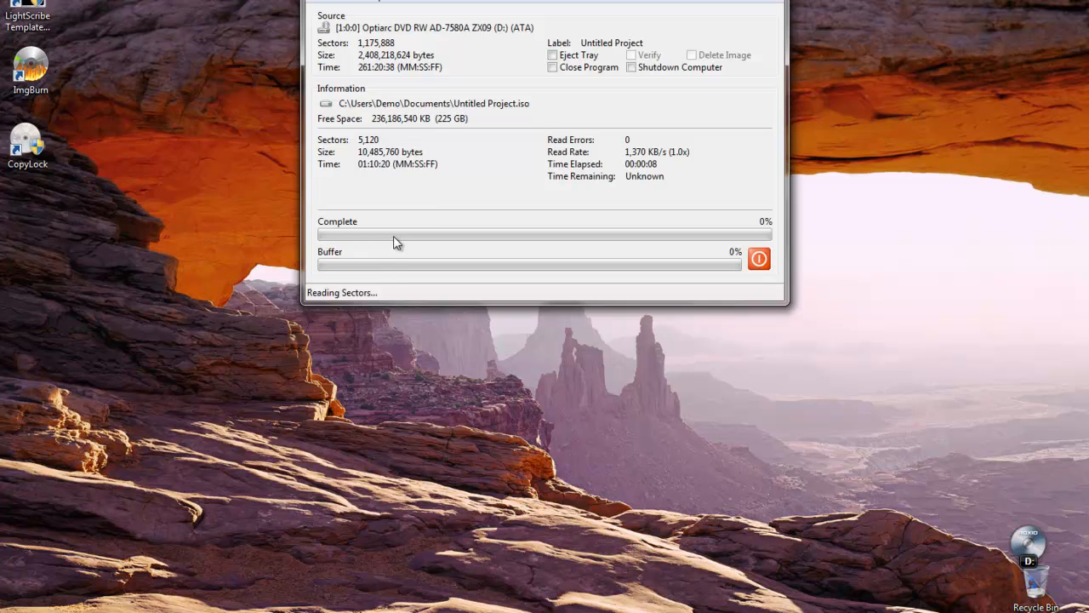
# - Close the ImgBurn window, returning to the desktop
pyautogui.click(758, 258)
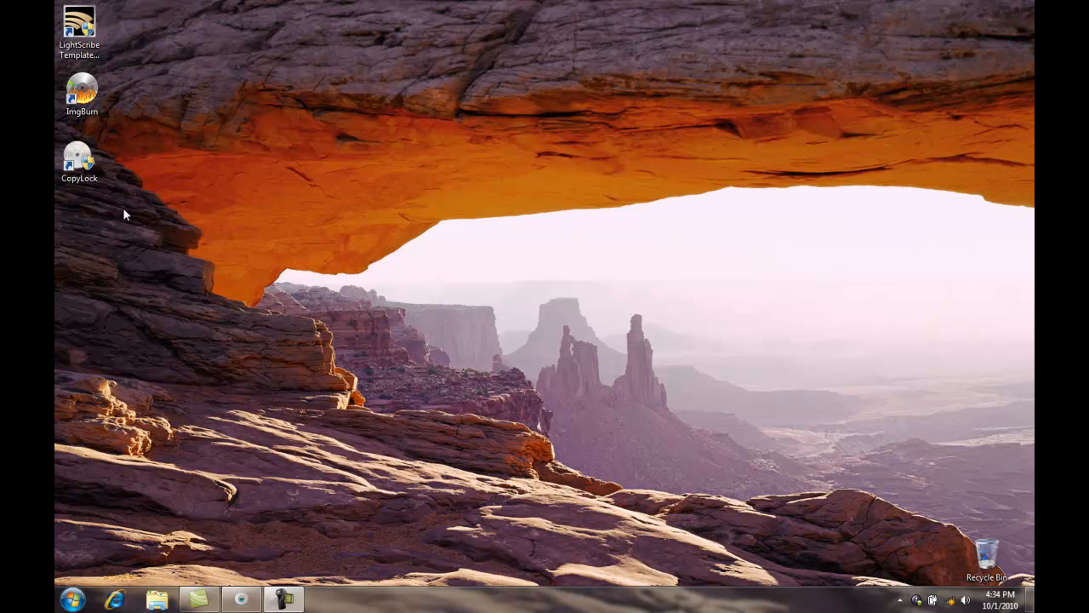
pyautogui.moveTo(120, 209)
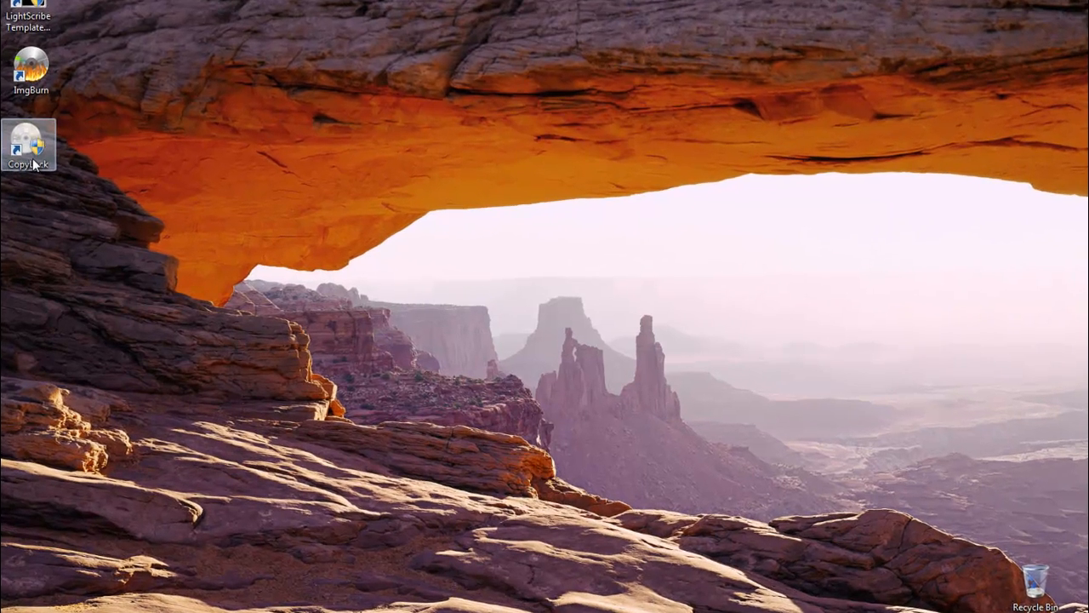
# - Launch CopyLock from the desktop and allow it through the User Account Control prompt
pyautogui.doubleClick(30, 140)
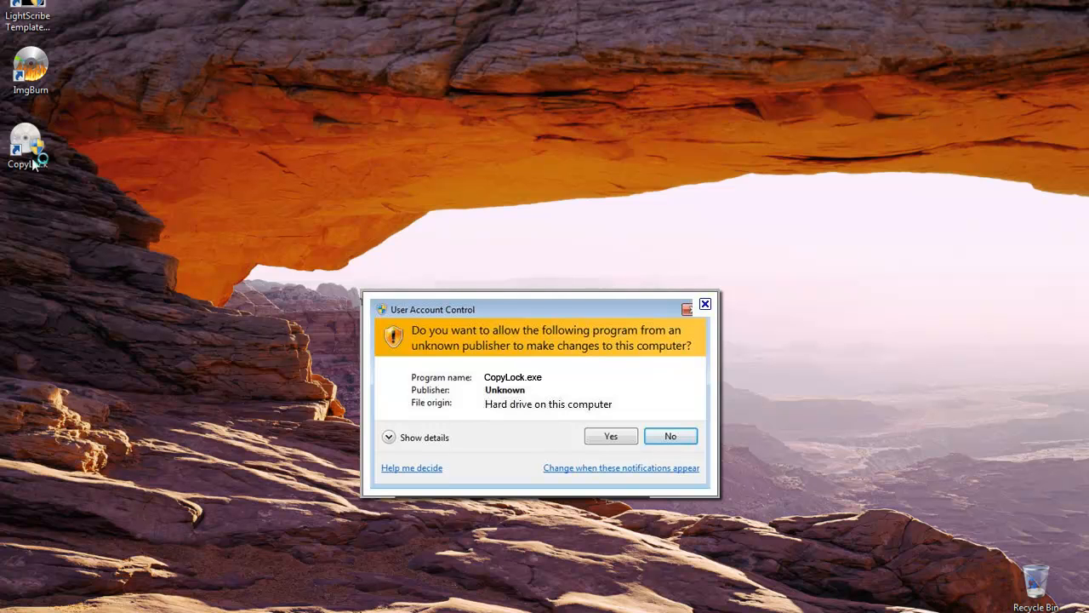
pyautogui.click(610, 436)
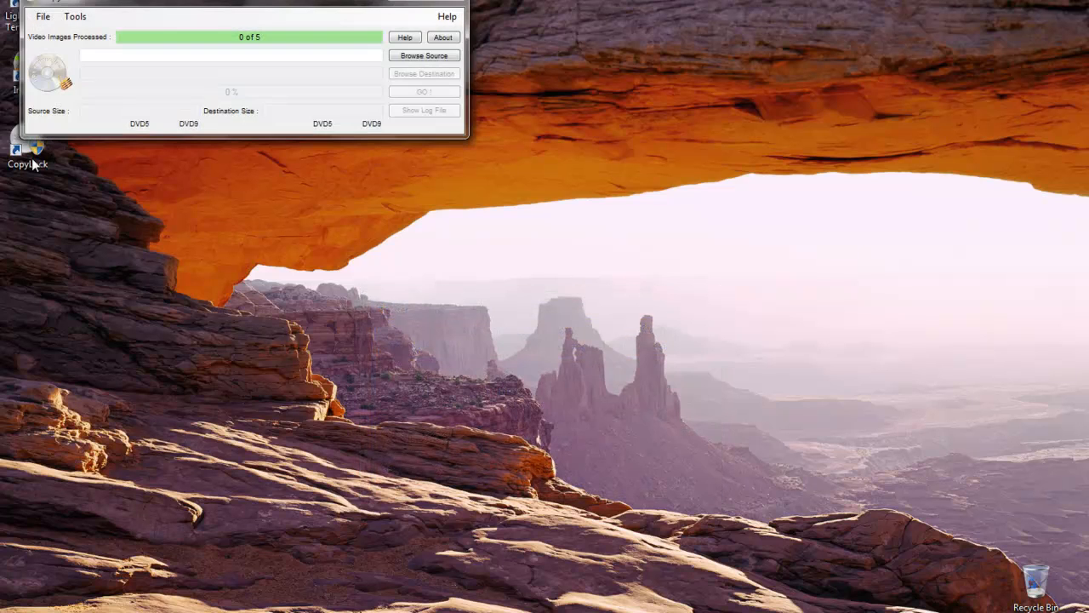
pyautogui.moveTo(435, 201)
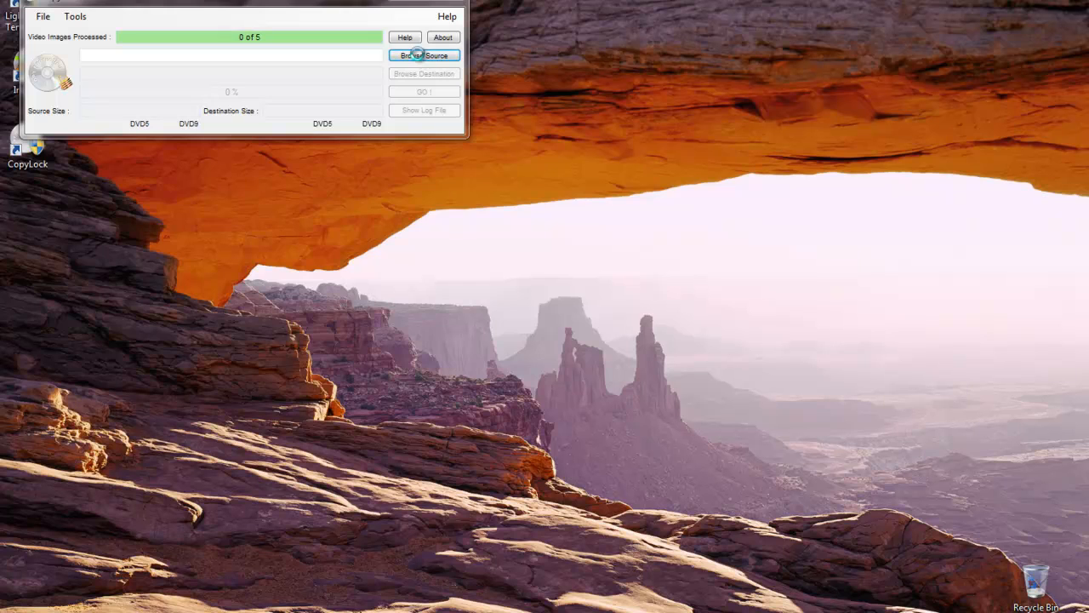
# - Load Untitled Project.iso as CopyLock's source image and bring up the destination chooser
pyautogui.click(423, 55)
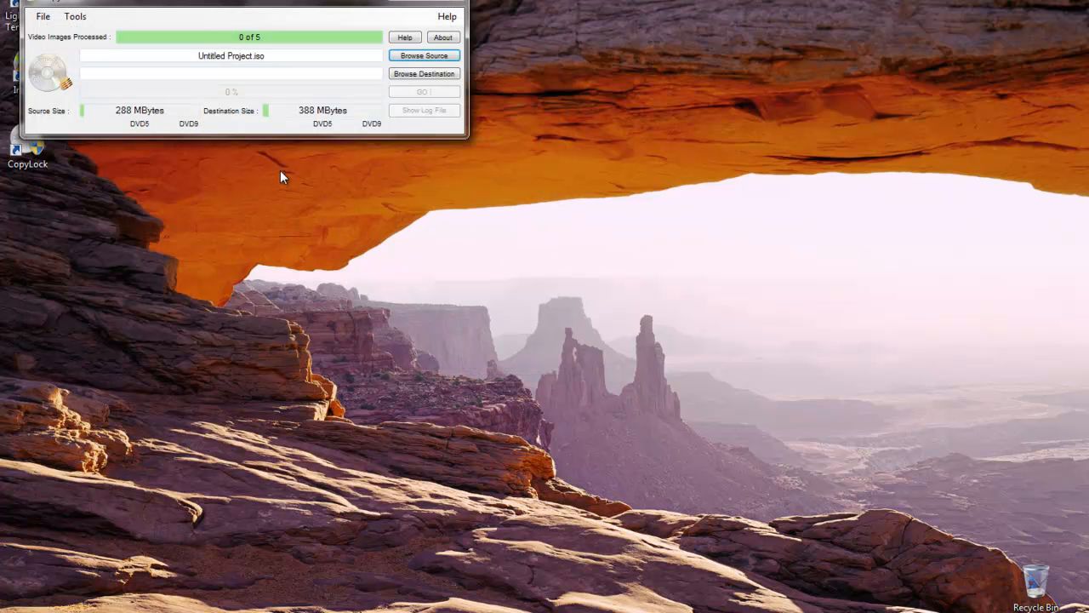
pyautogui.moveTo(423, 73)
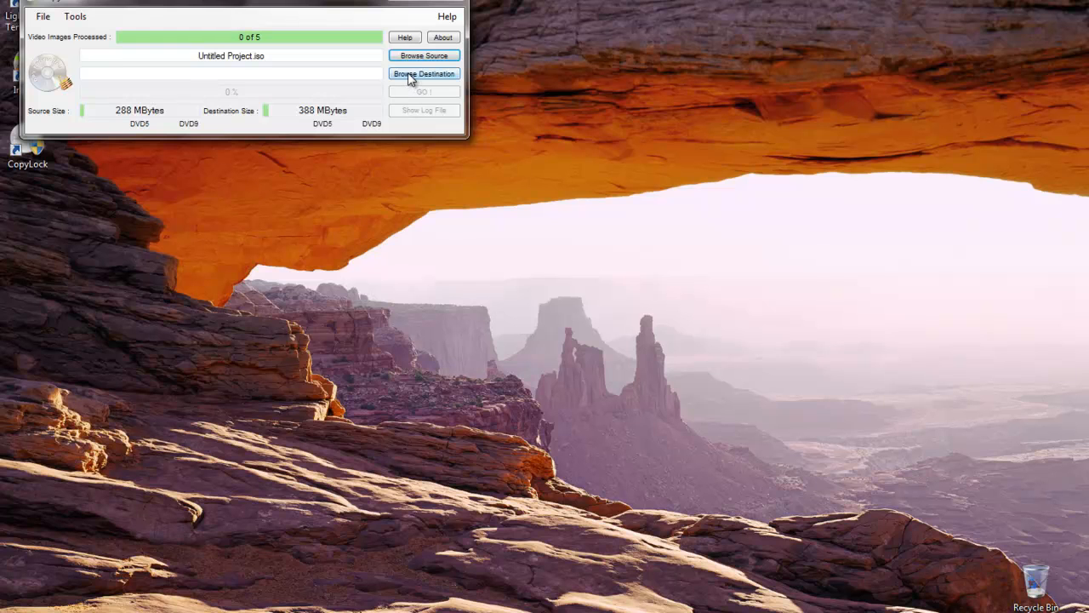
pyautogui.click(423, 73)
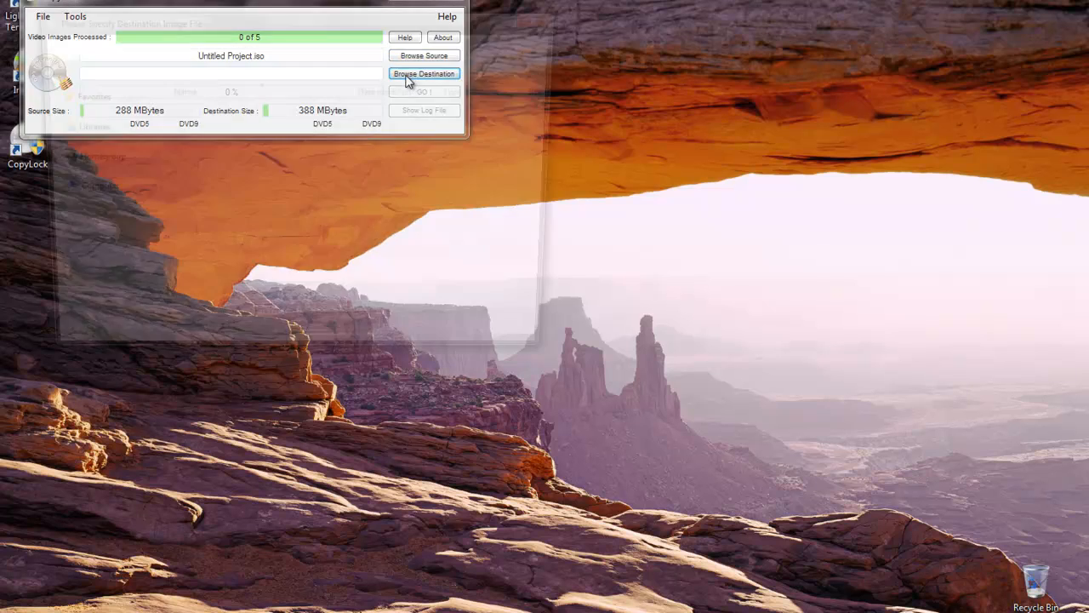
# - Save the protected output as Project.vcp in the Documents library
pyautogui.click(423, 73)
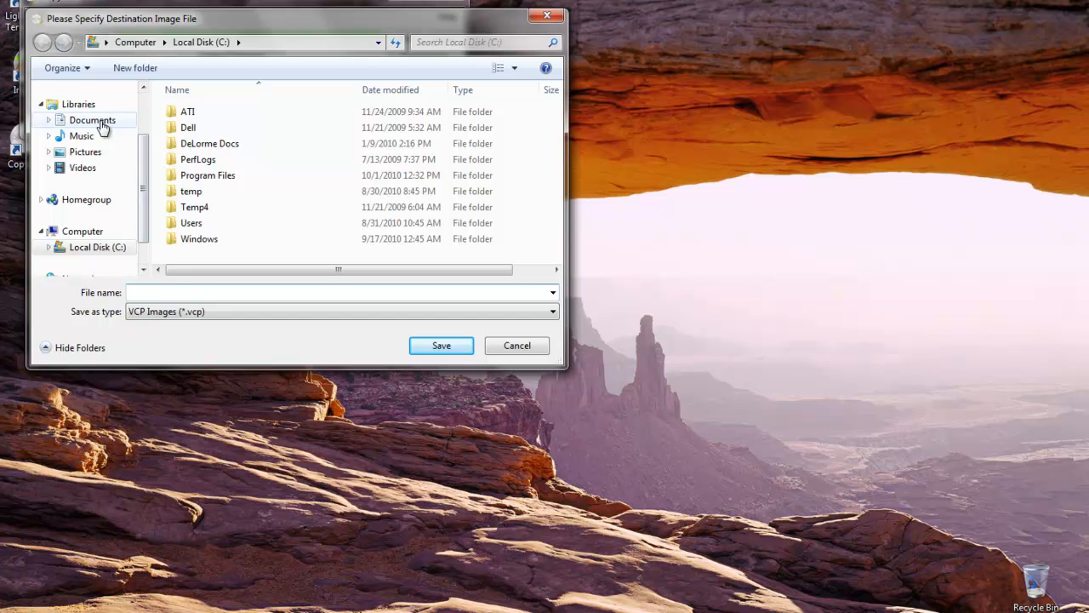
pyautogui.doubleClick(92, 119)
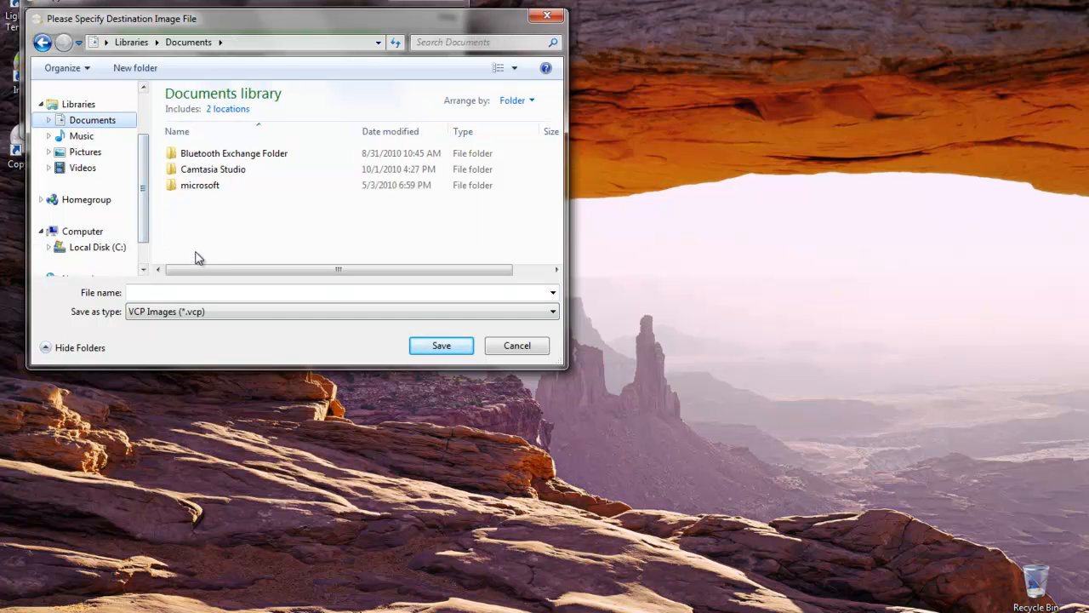
pyautogui.click(197, 292)
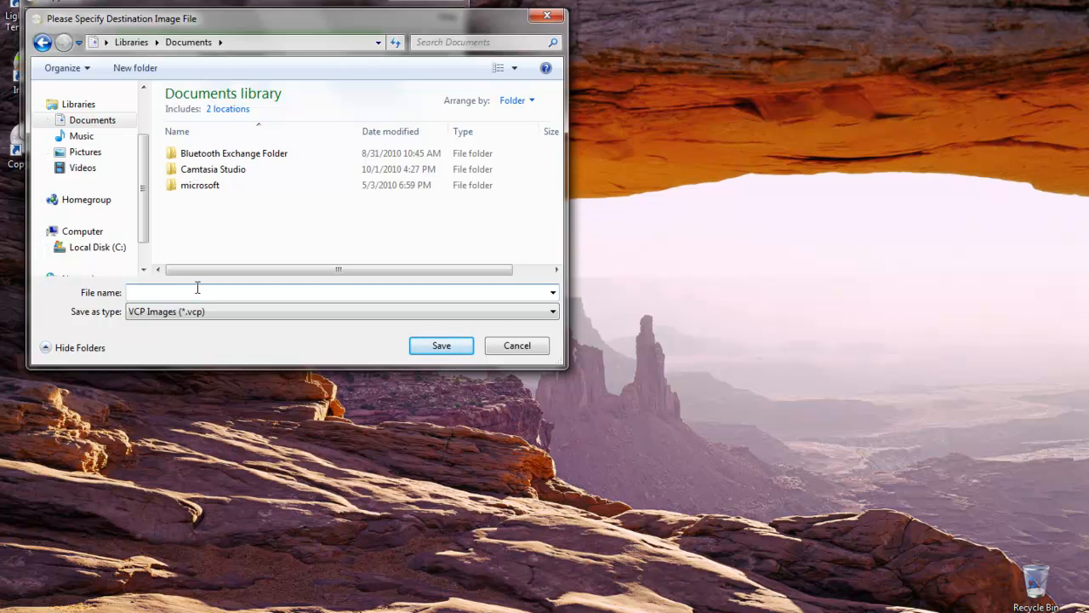
pyautogui.write('Pro')
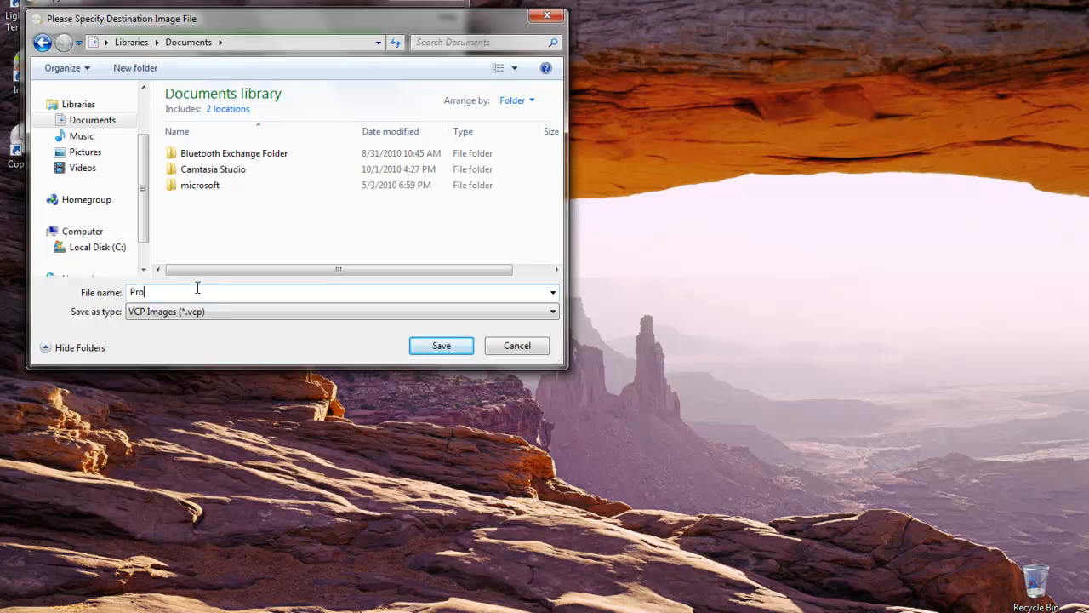
pyautogui.write('ject')
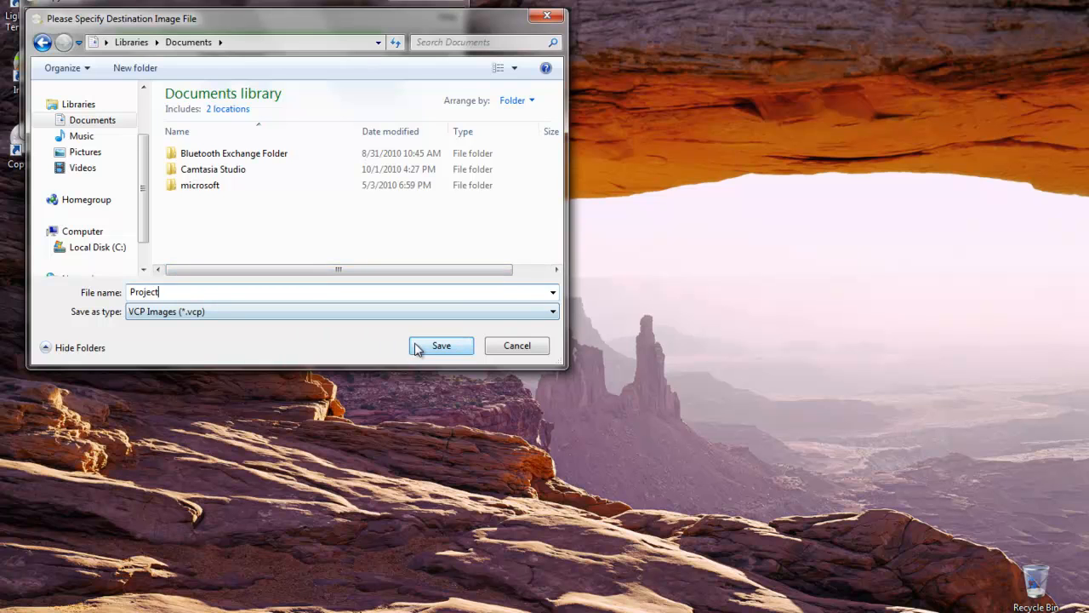
pyautogui.click(441, 346)
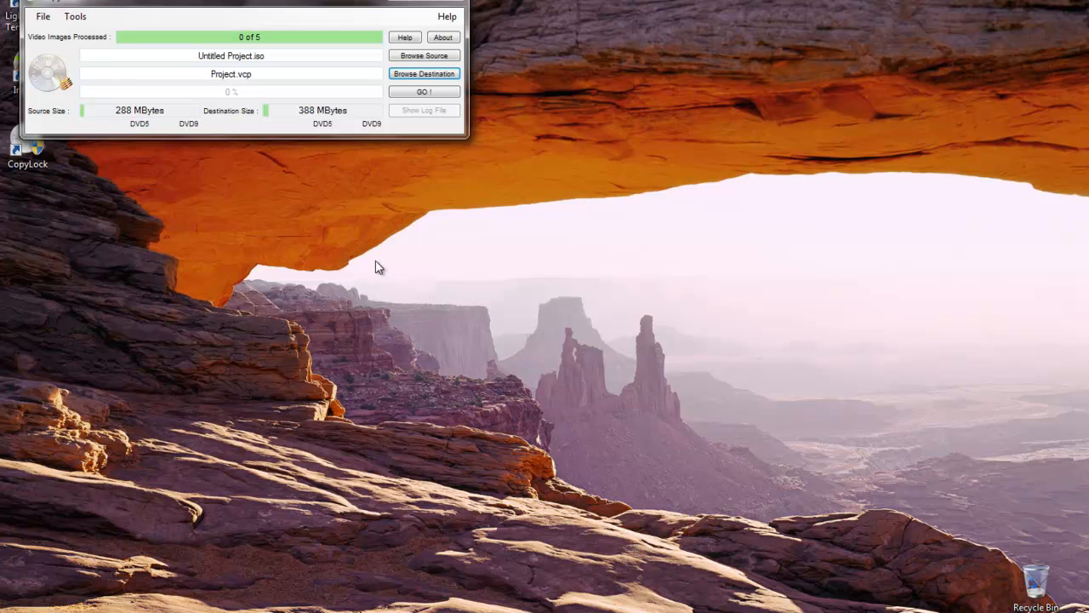
pyautogui.moveTo(164, 145)
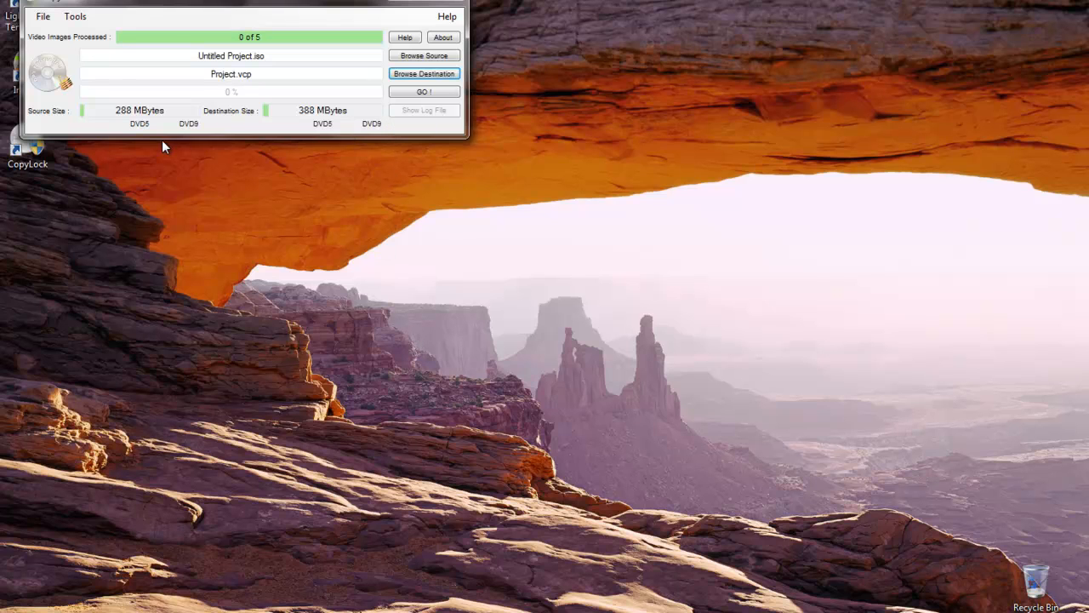
pyautogui.moveTo(181, 157)
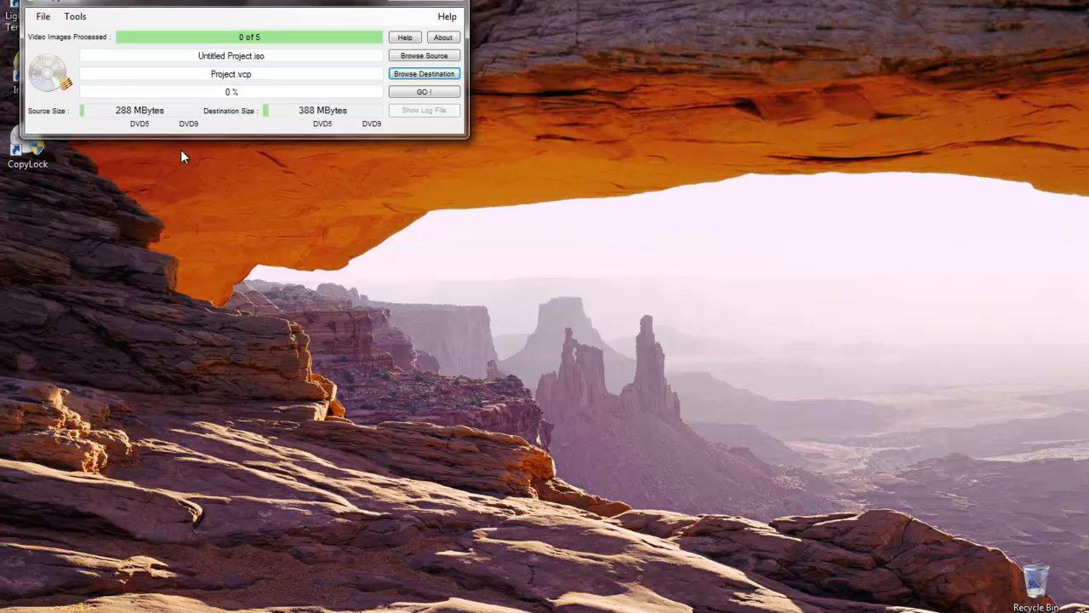
pyautogui.moveTo(243, 152)
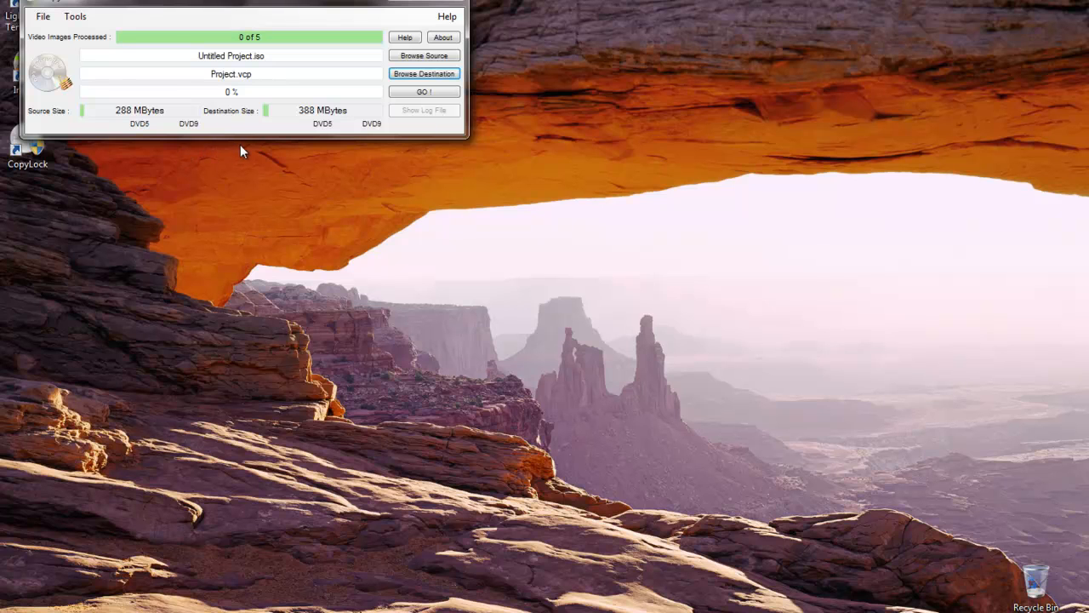
pyautogui.moveTo(297, 160)
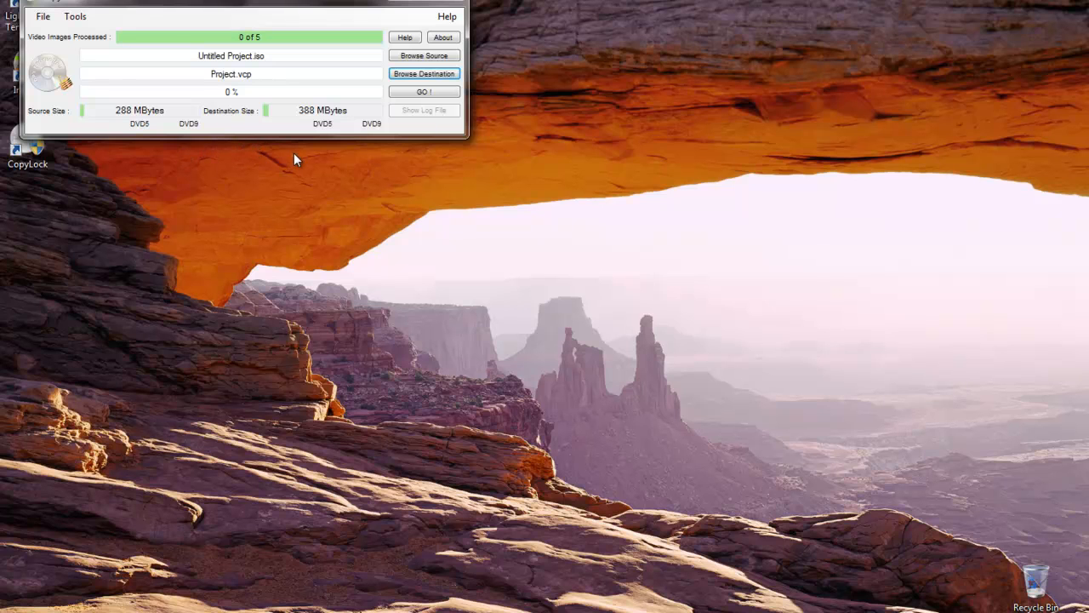
pyautogui.moveTo(356, 155)
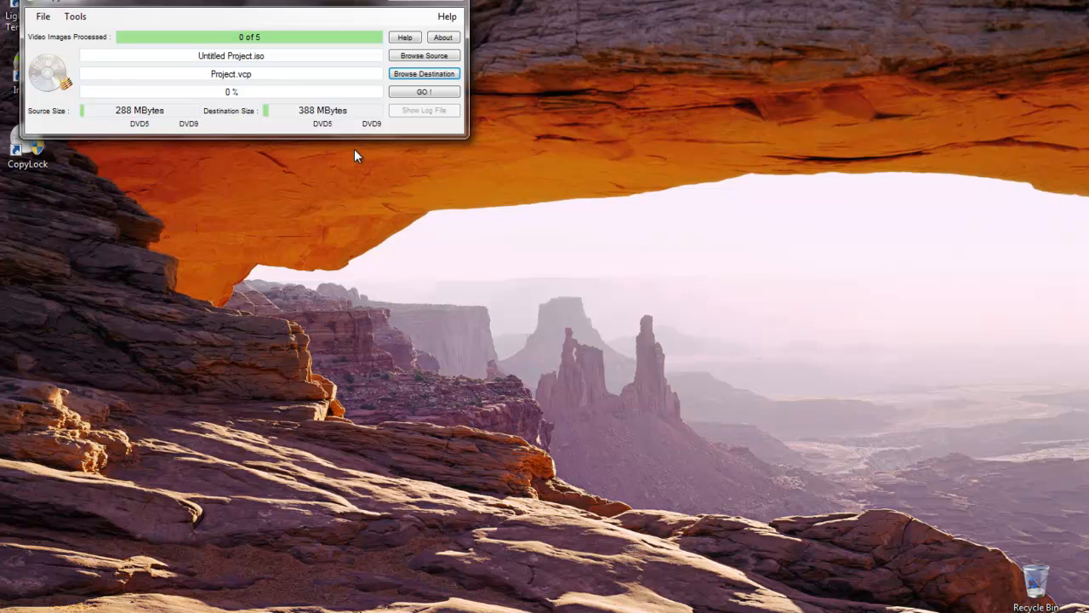
pyautogui.moveTo(376, 138)
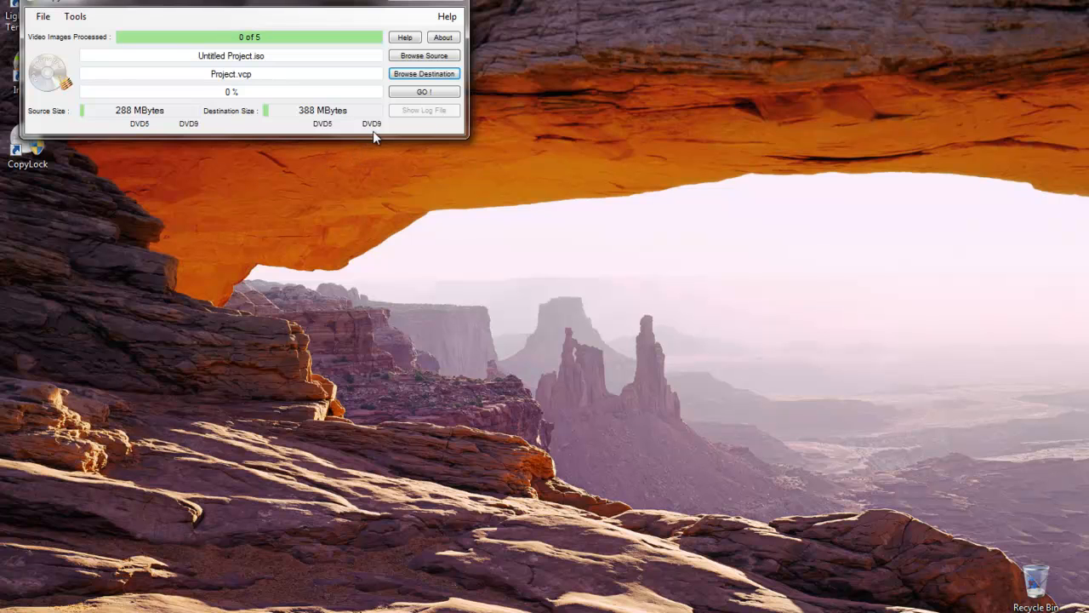
pyautogui.moveTo(424, 92)
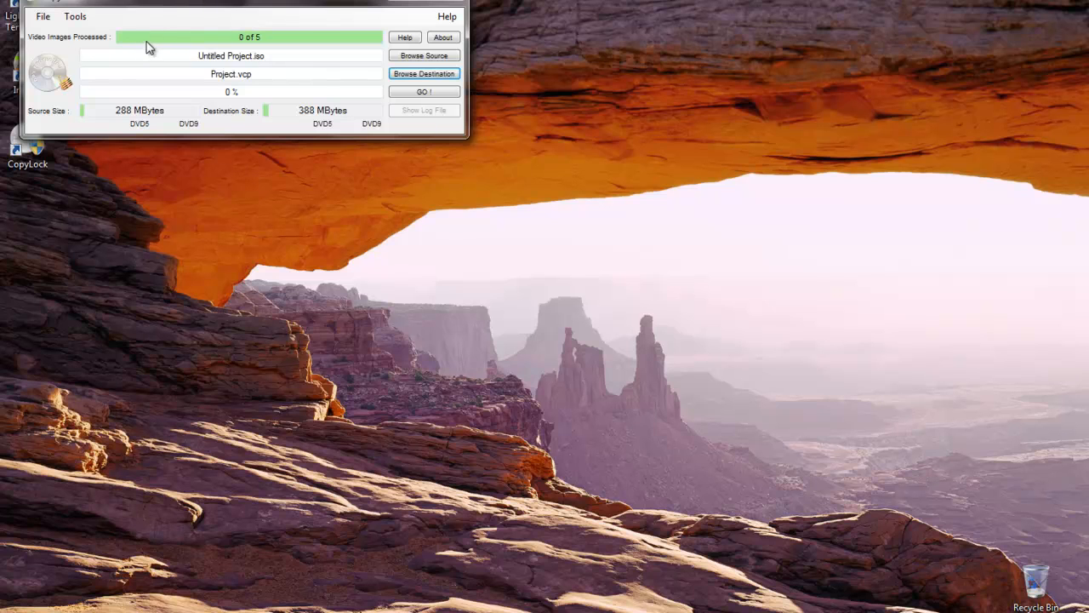
pyautogui.moveTo(218, 47)
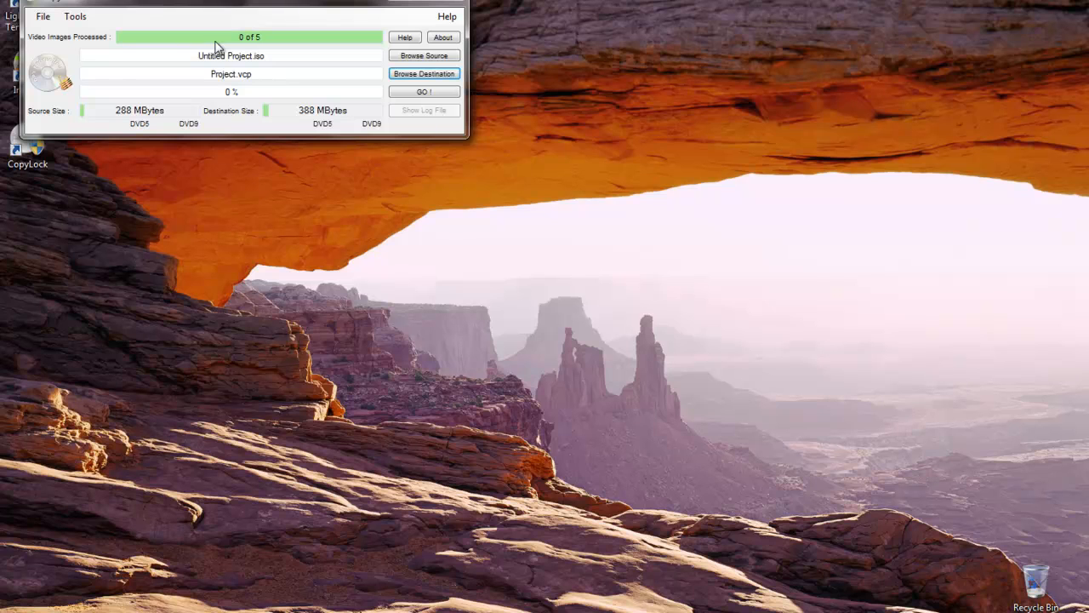
pyautogui.moveTo(334, 90)
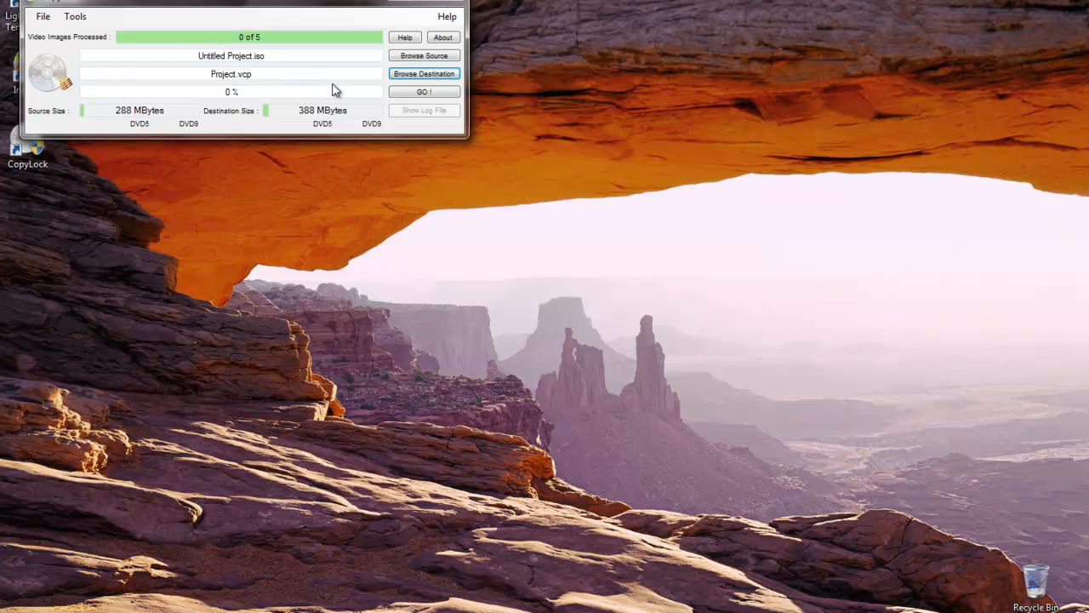
pyautogui.moveTo(360, 93)
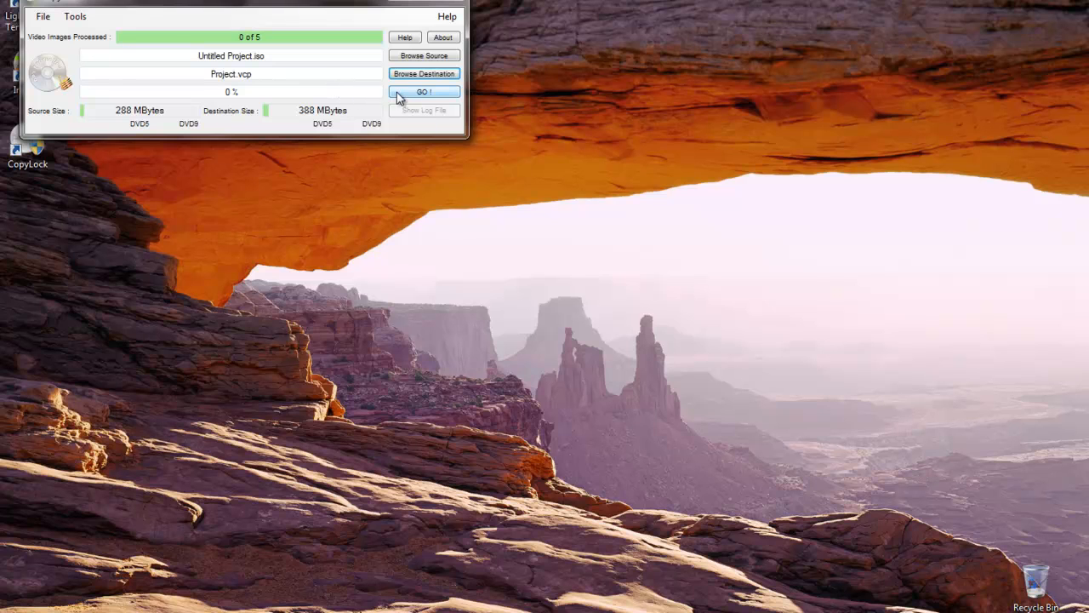
# - Start CopyLock's GO! conversion of Untitled Project.iso into Project.vcp
pyautogui.click(424, 91)
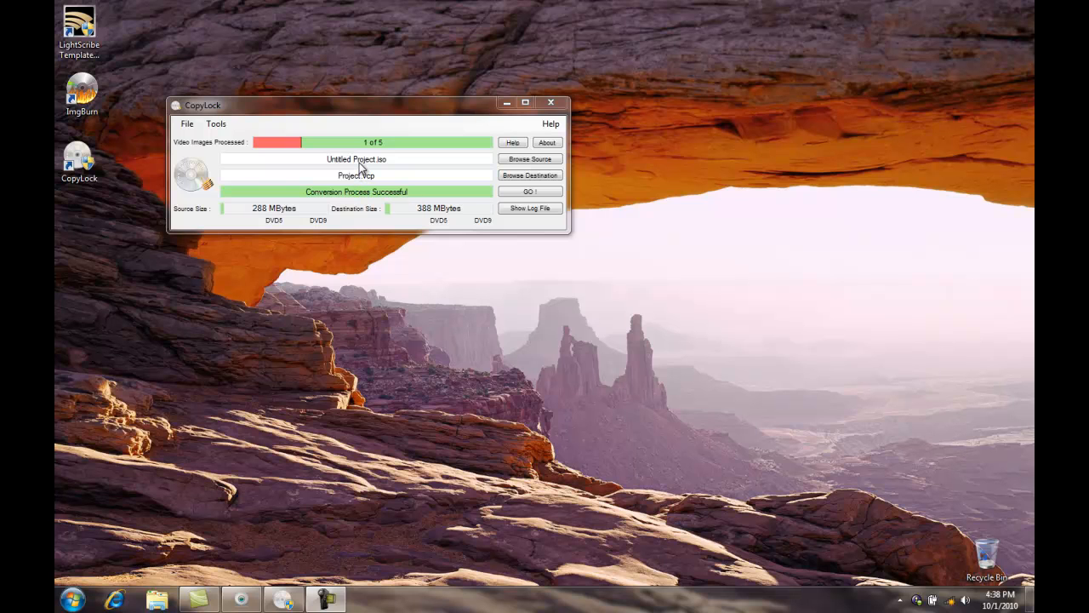
pyautogui.moveTo(361, 167)
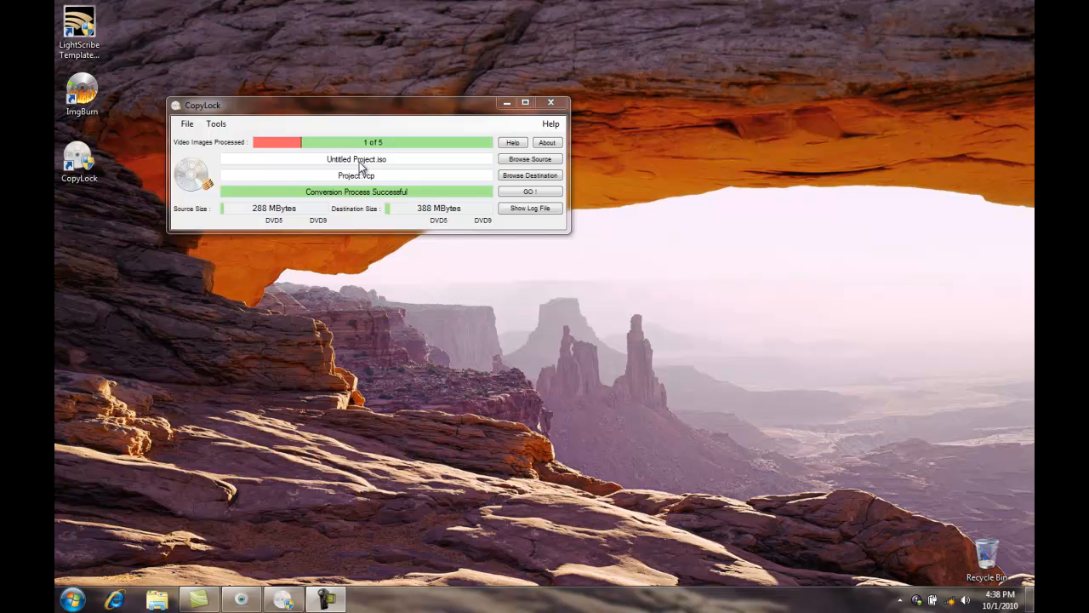
pyautogui.moveTo(428, 157)
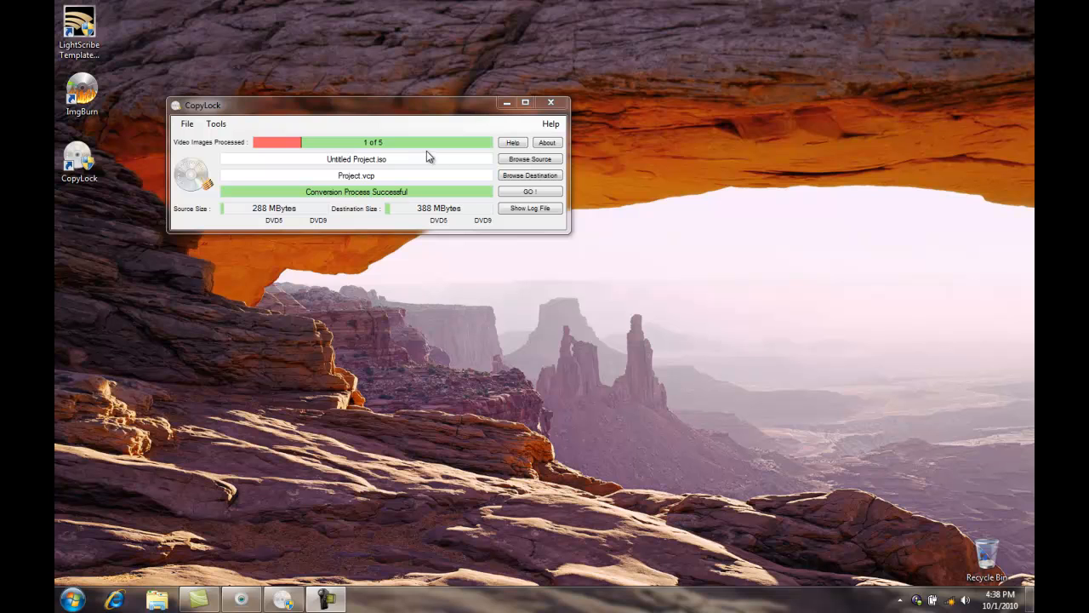
pyautogui.moveTo(551, 102)
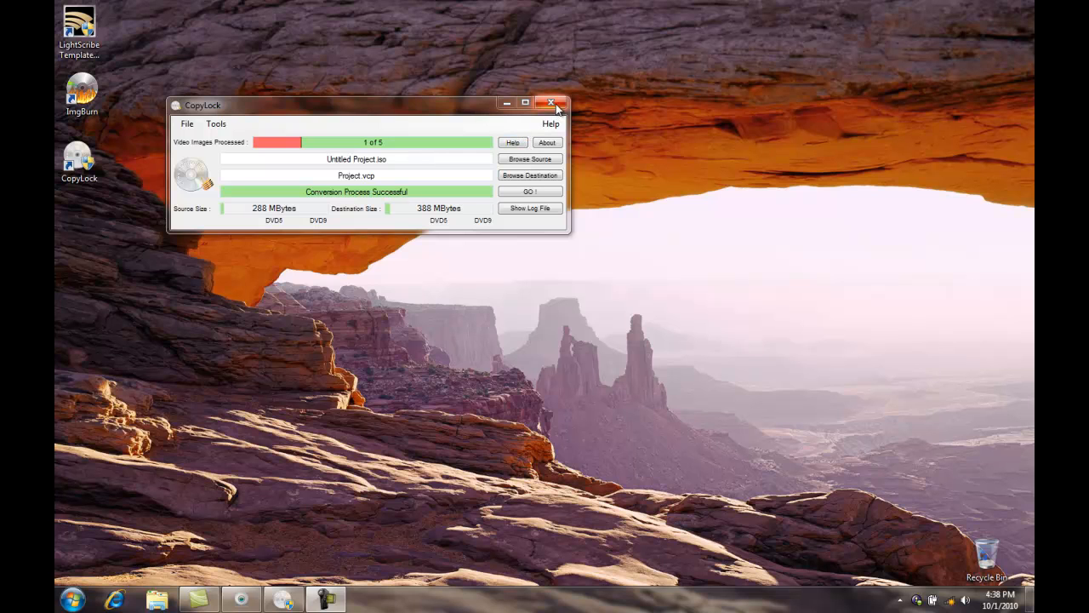
# - Close CopyLock after Conversion Process Successful is reported for Project.vcp
pyautogui.click(551, 104)
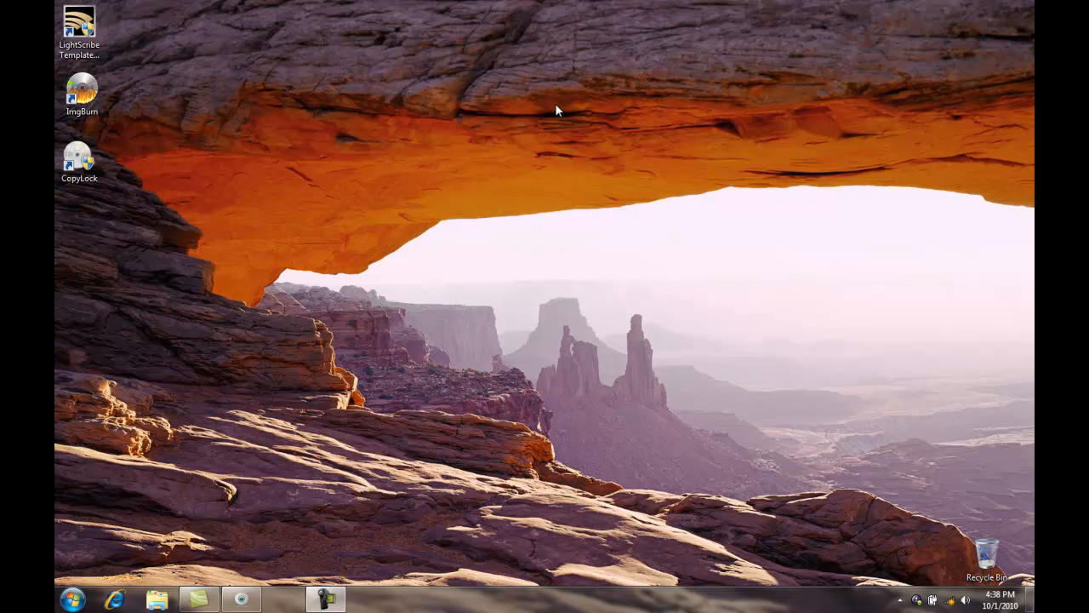
# - Bring up Logitech Webcam Software's live feed of the duplicator's setup screen
pyautogui.click(326, 599)
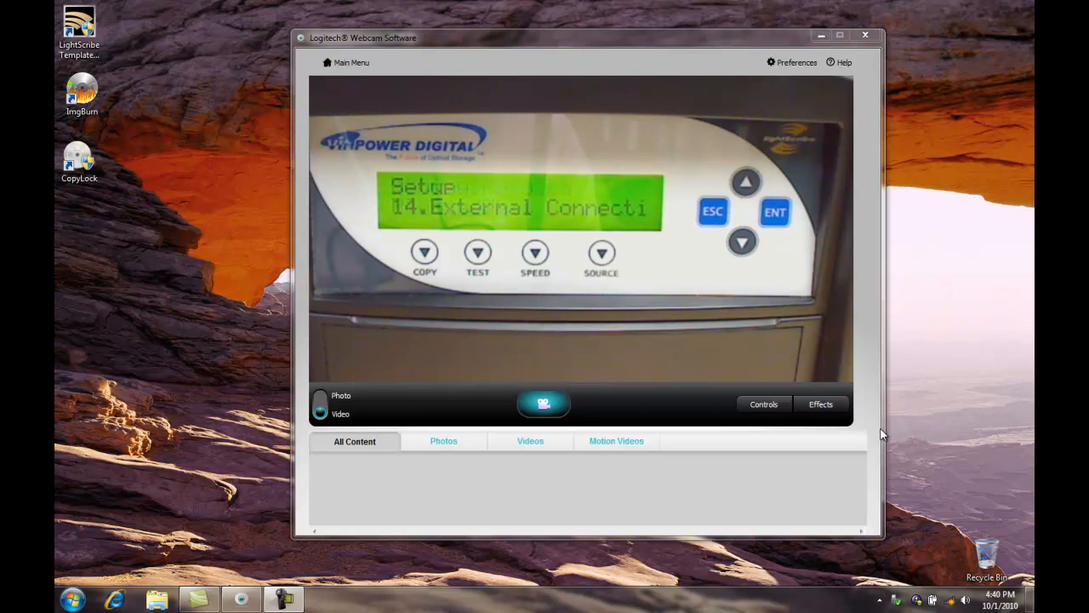
pyautogui.moveTo(867, 432)
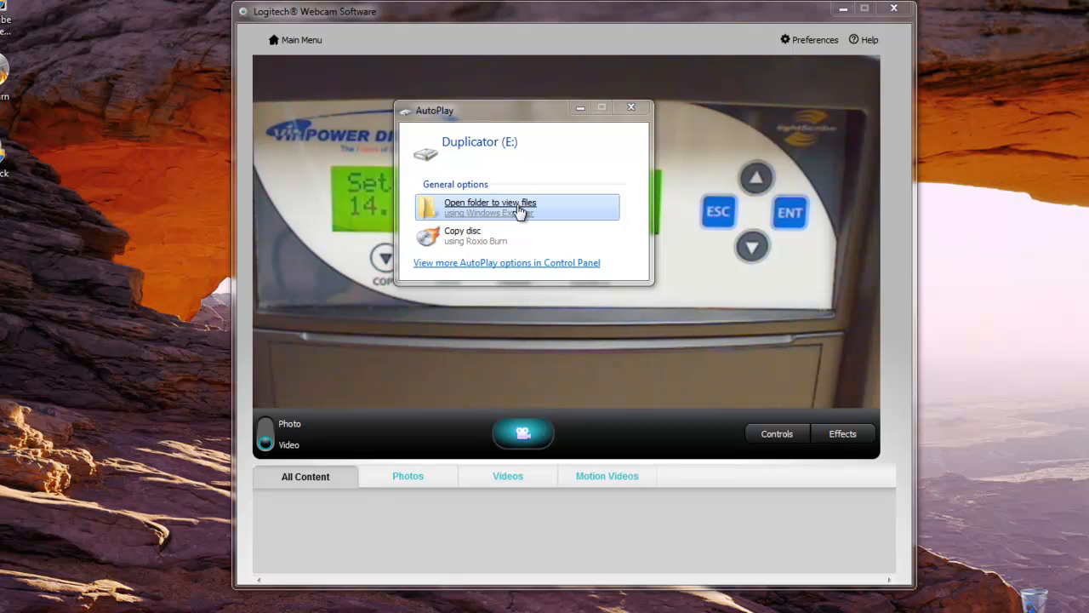
# - Browse Duplicator (E:) in Windows Explorer and enter its dup folder
pyautogui.click(490, 206)
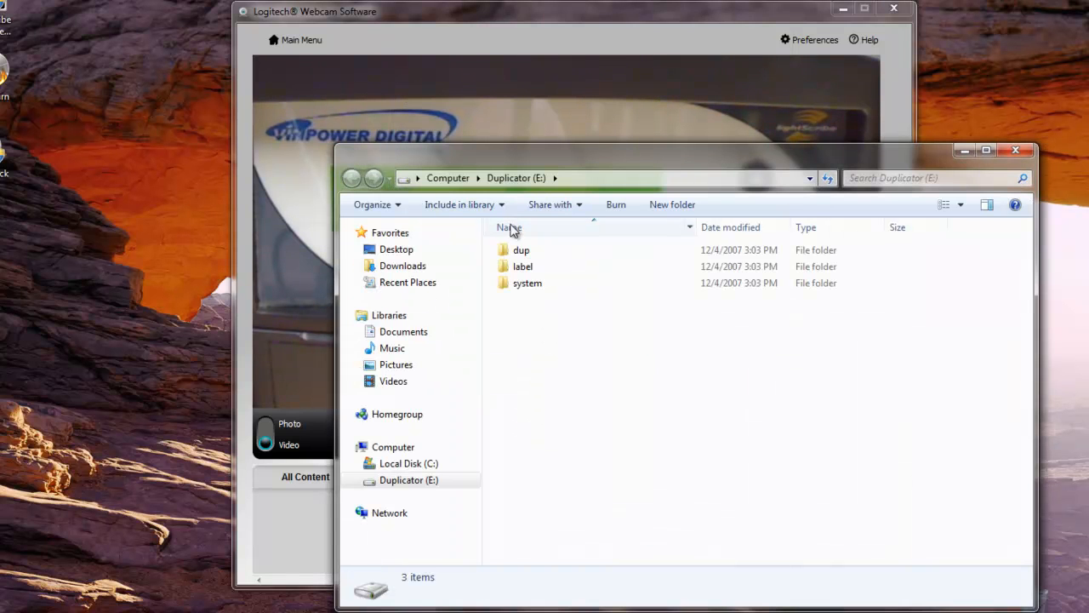
pyautogui.click(520, 249)
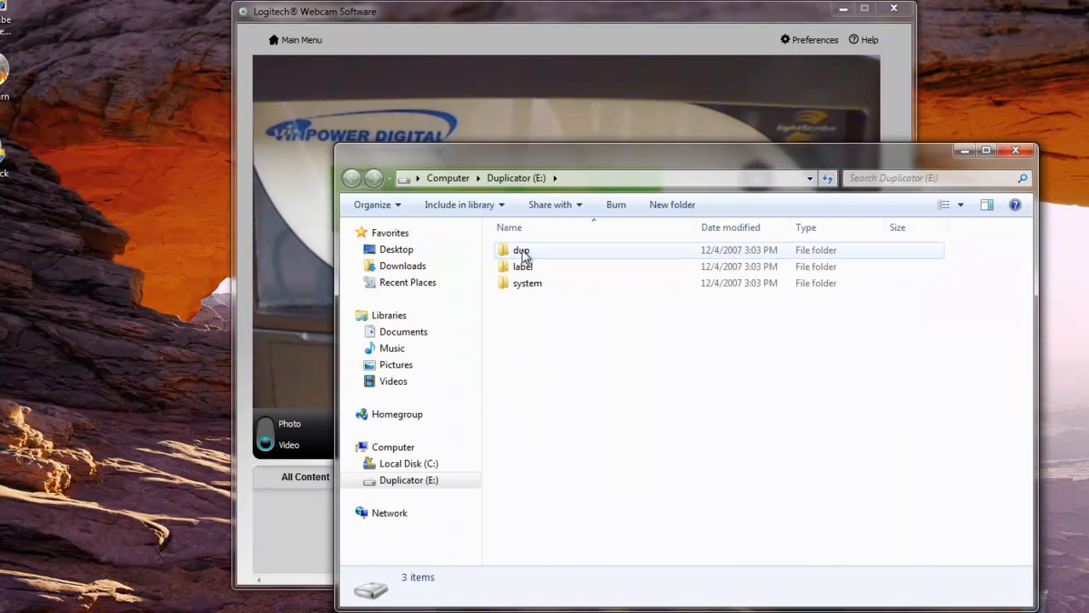
pyautogui.doubleClick(521, 249)
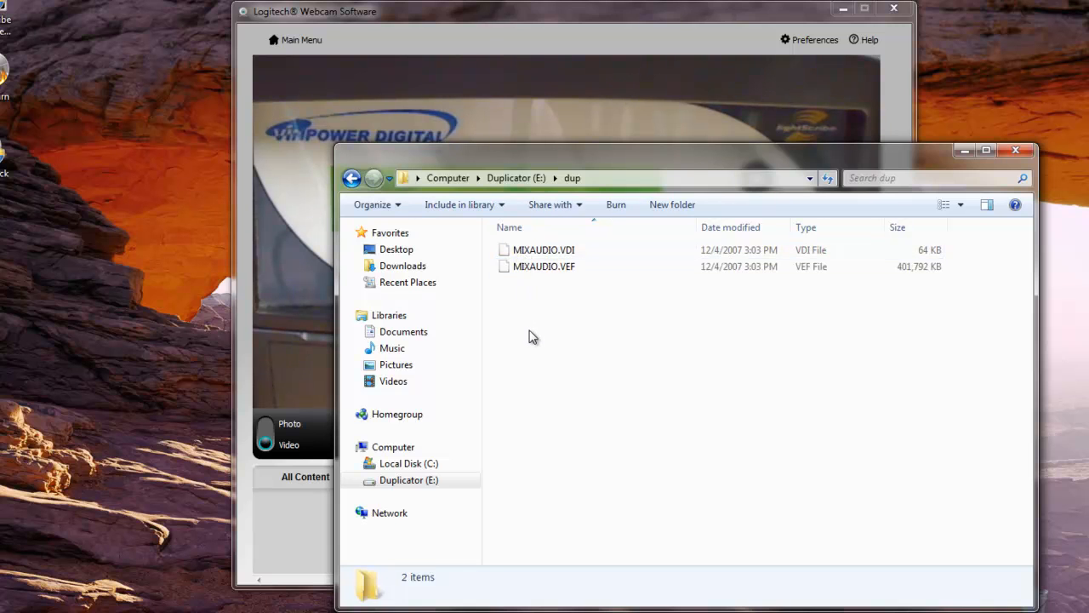
pyautogui.moveTo(429, 348)
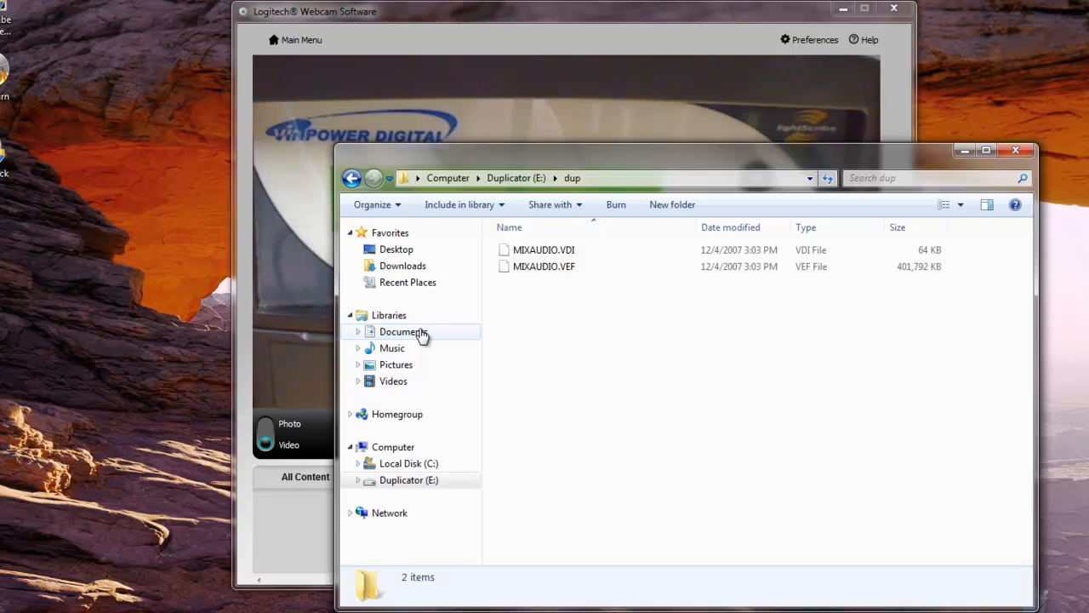
# - Copy Project.vcp from the Documents library
pyautogui.click(404, 331)
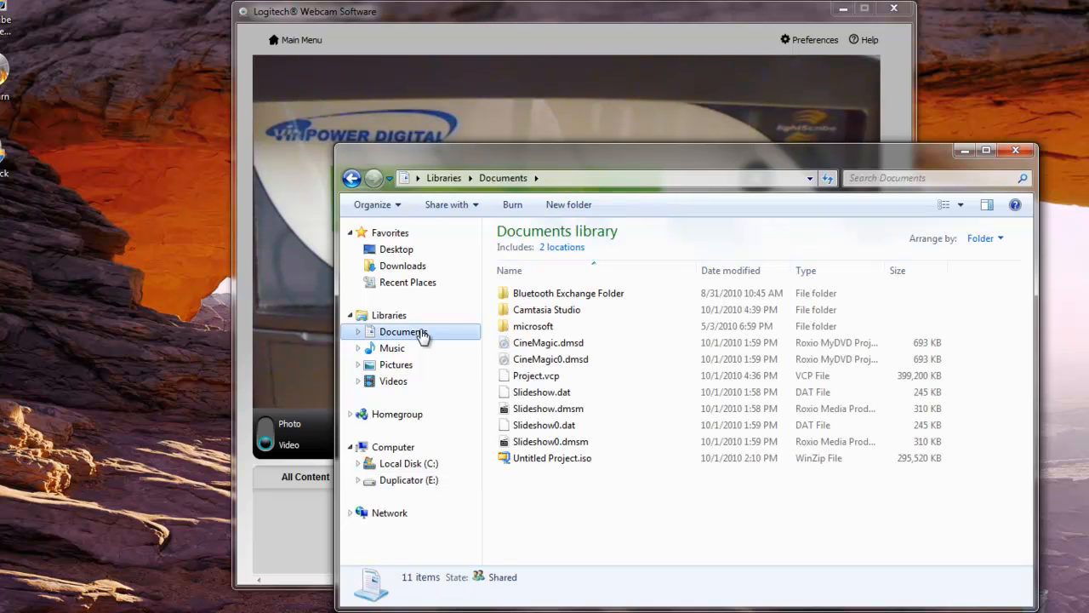
pyautogui.click(536, 375)
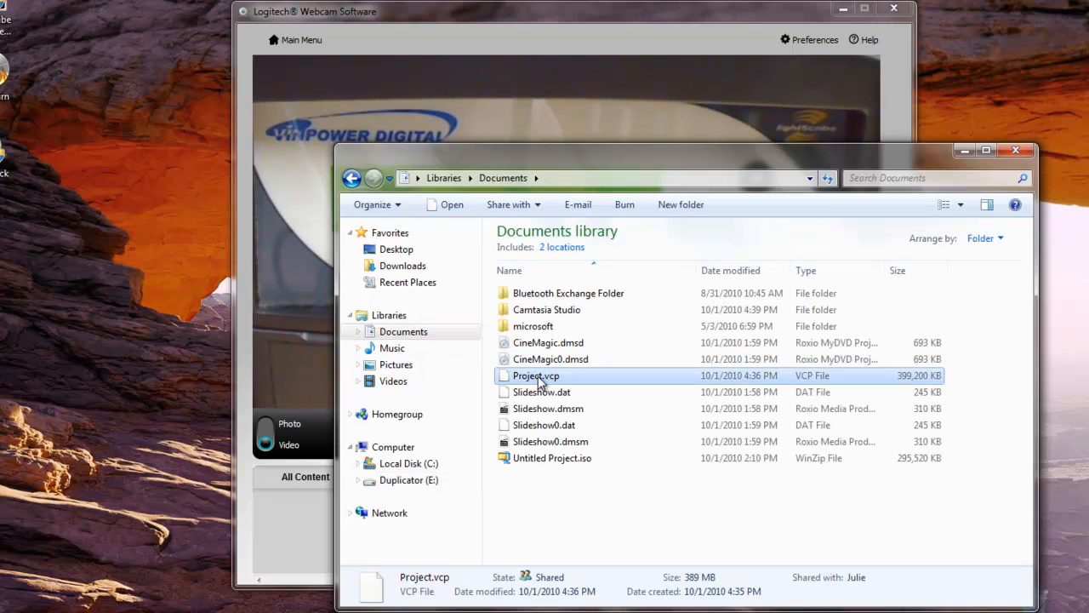
pyautogui.rightClick(535, 375)
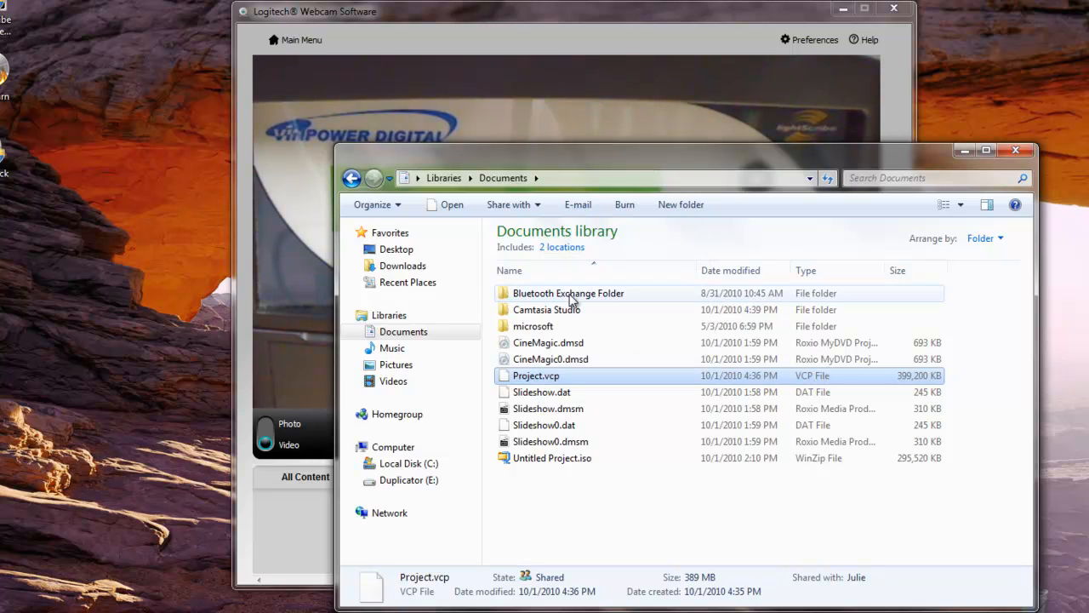
# - Return to the dup folder on Duplicator (E:) and begin pasting Project.vcp there
pyautogui.click(408, 479)
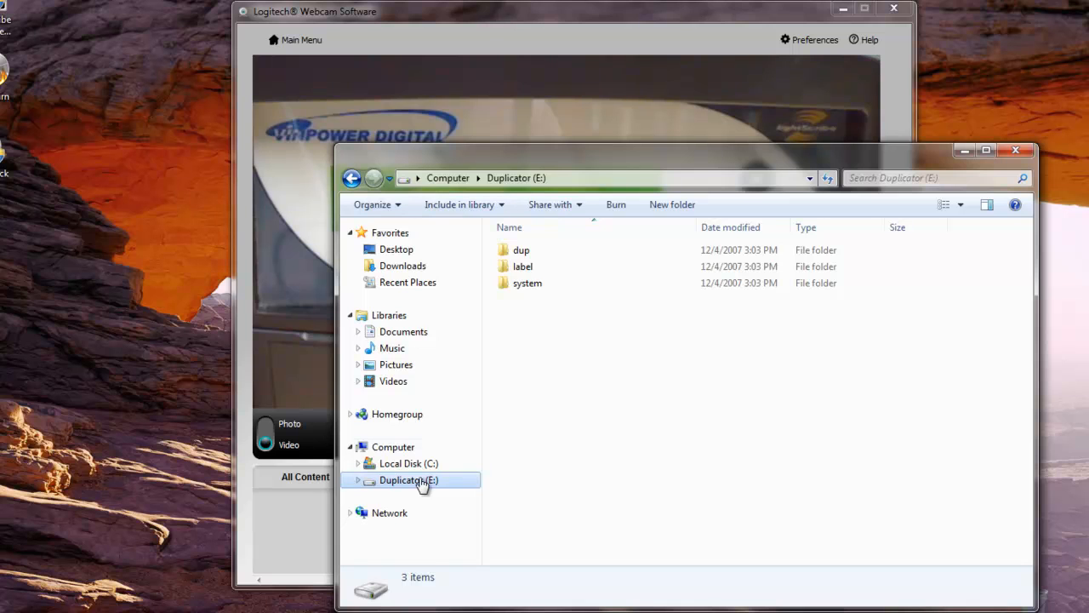
pyautogui.doubleClick(520, 249)
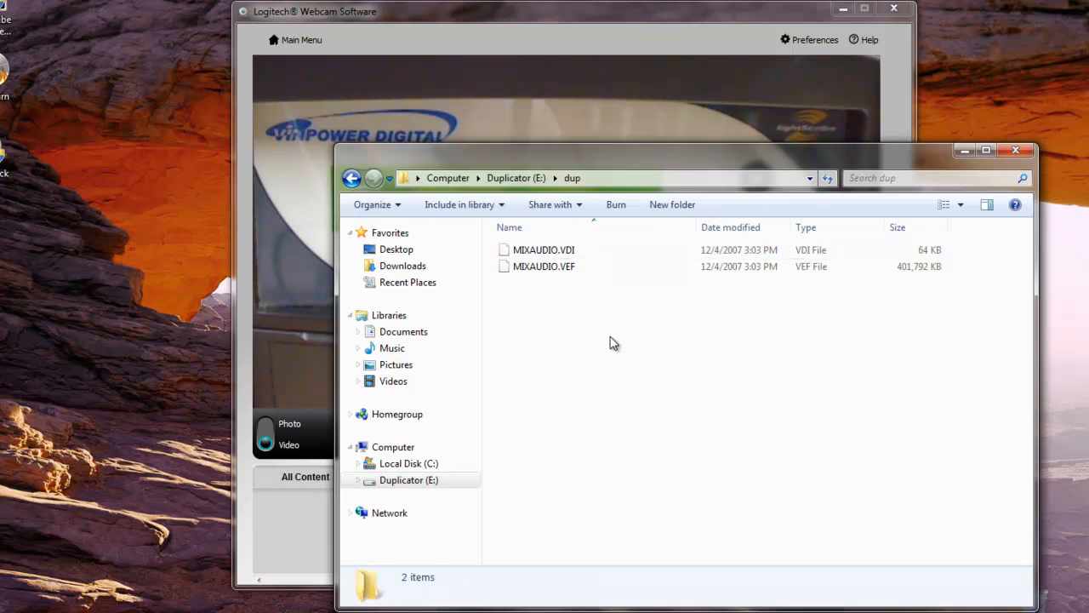
pyautogui.rightClick(612, 343)
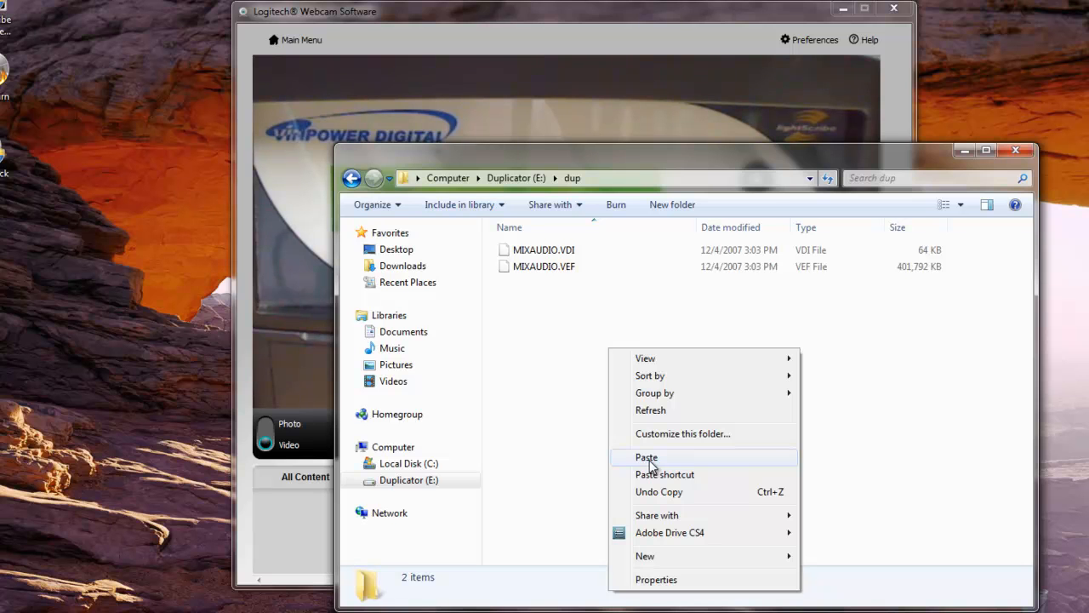
# - Paste Project.vcp (389 MB) into the dup folder on Duplicator (E:) alongside the MIXAUDIO files
pyautogui.click(647, 457)
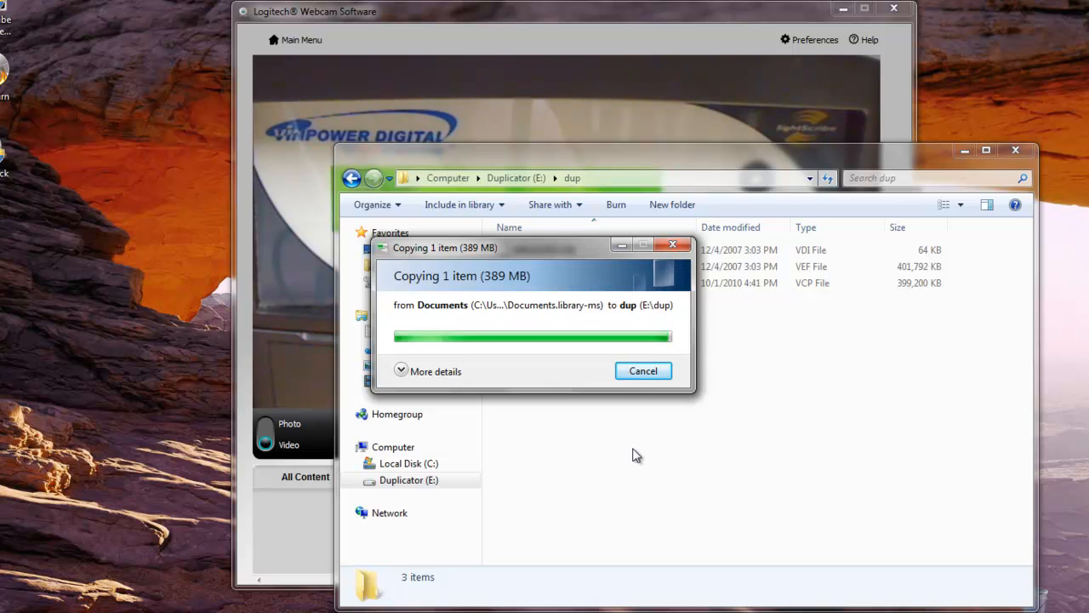
pyautogui.moveTo(633, 454)
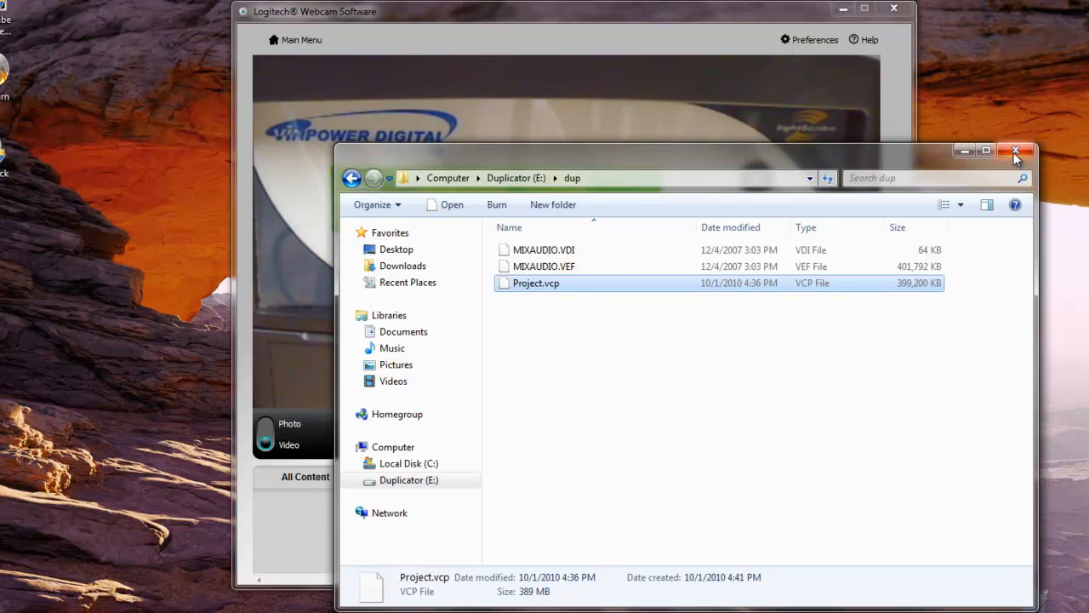
# - Close the Explorer window so the webcam feed shows the duplicator 'Preparing... Please Wait'
pyautogui.click(1016, 151)
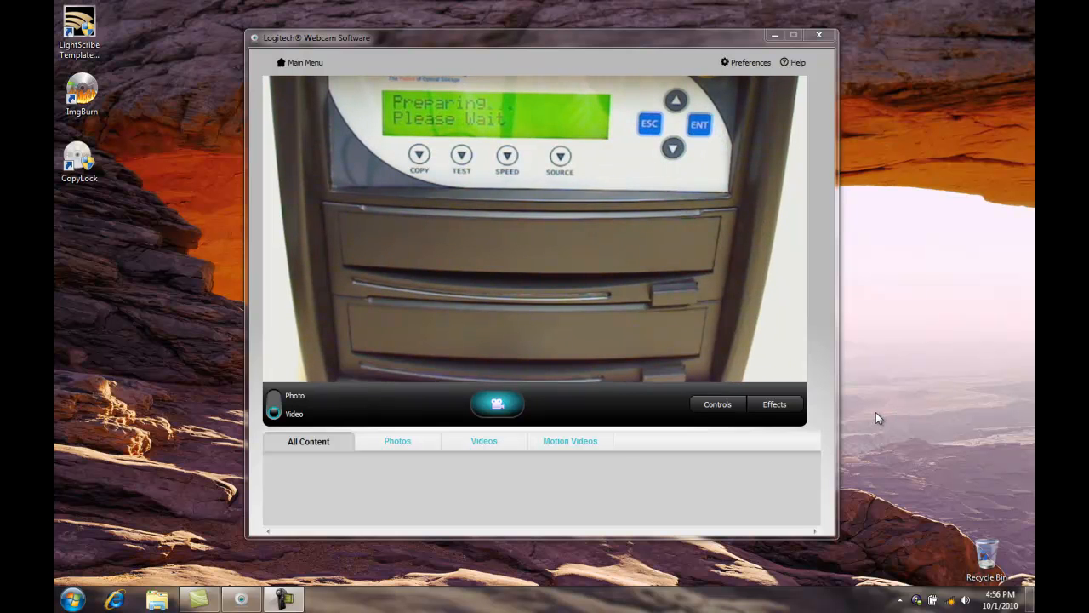
pyautogui.moveTo(863, 419)
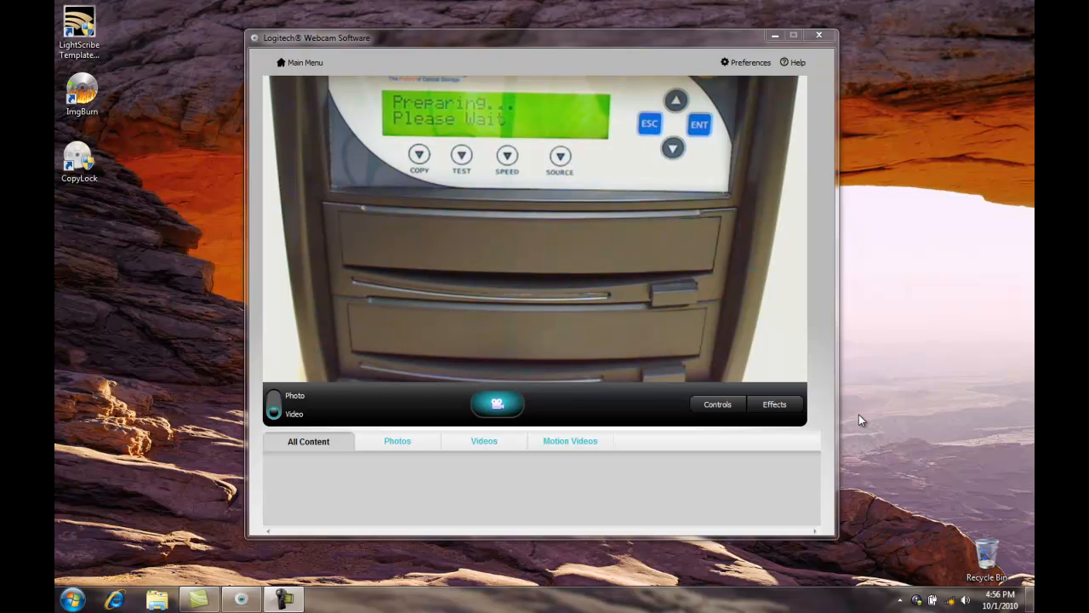
pyautogui.moveTo(858, 415)
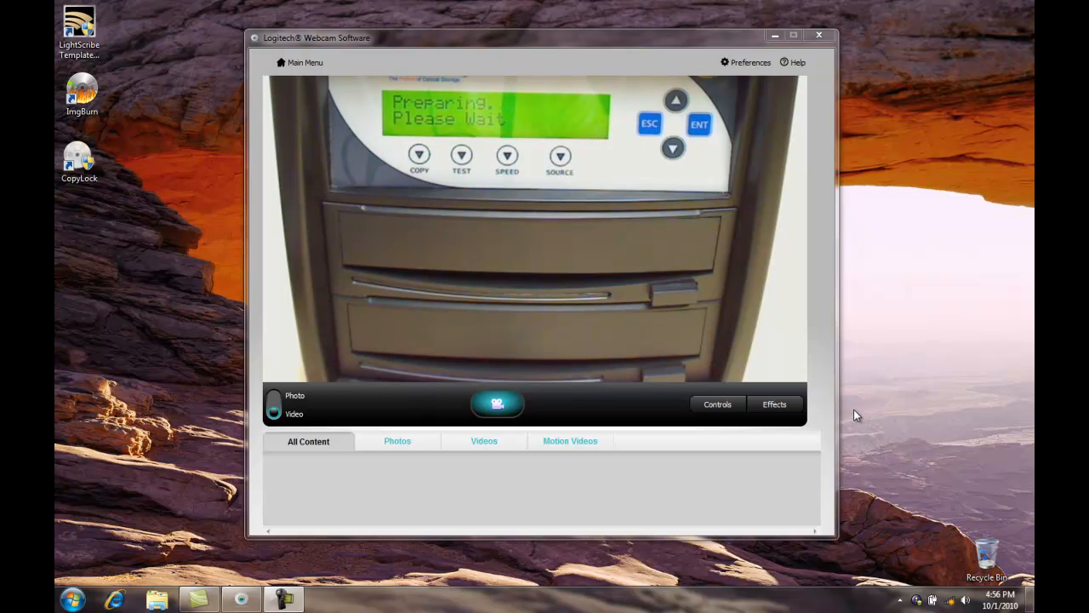